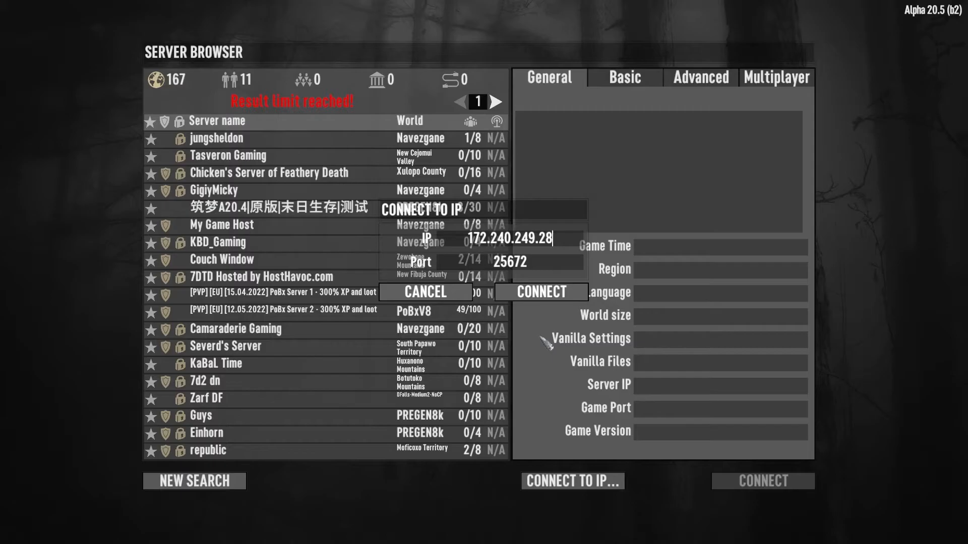
Step: Cancel the Connect to IP box and page forward through the public server list
{"action": "left_click", "coordinate": [539, 291]}
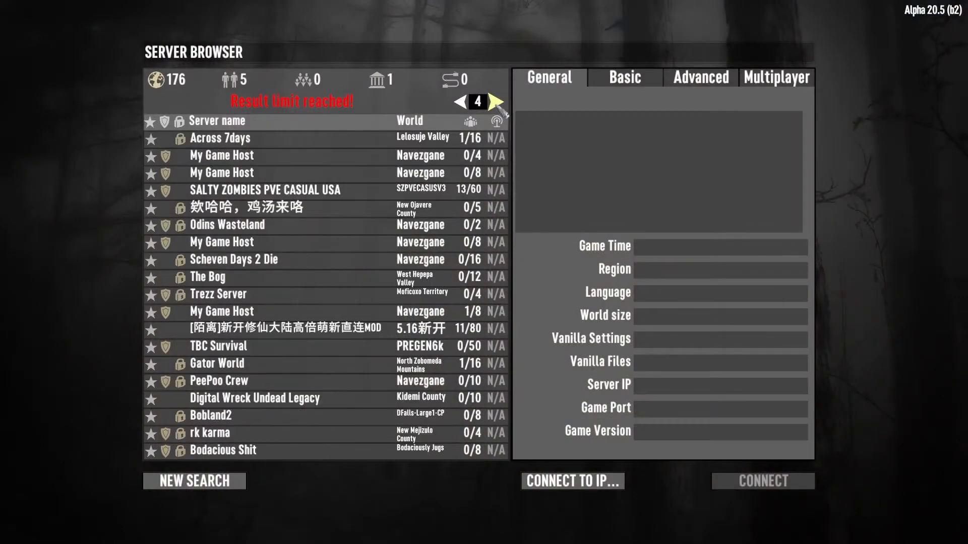
{"action": "left_click", "coordinate": [493, 102]}
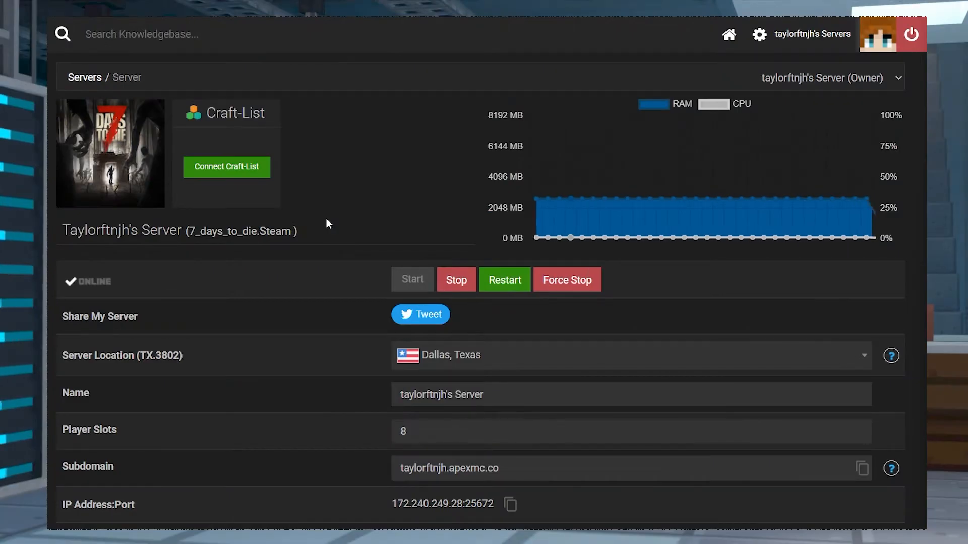
Step: Copy the server address 172.240.249.28:25672 from the Apex Hosting panel
{"action": "scroll", "scroll_direction": "down", "scroll_amount": 3}
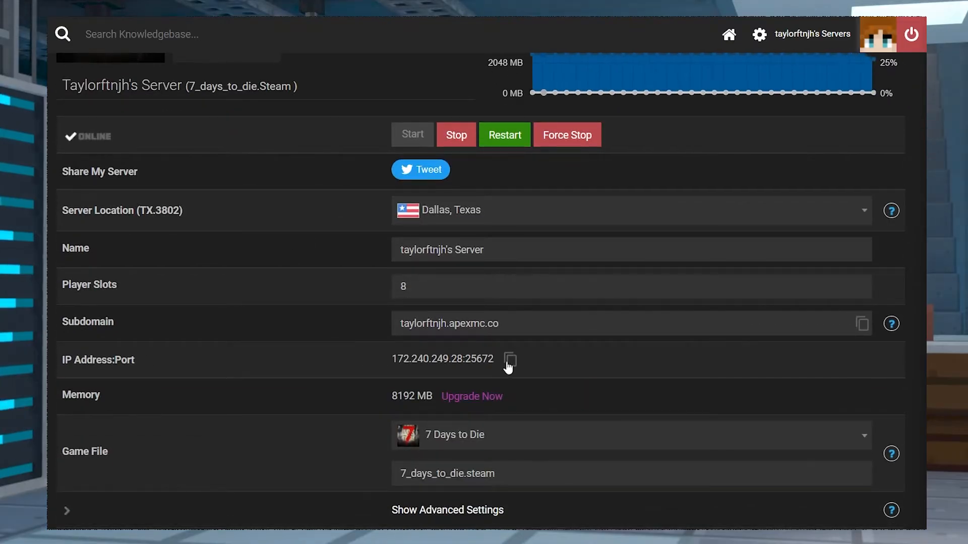
{"action": "left_click", "coordinate": [510, 360]}
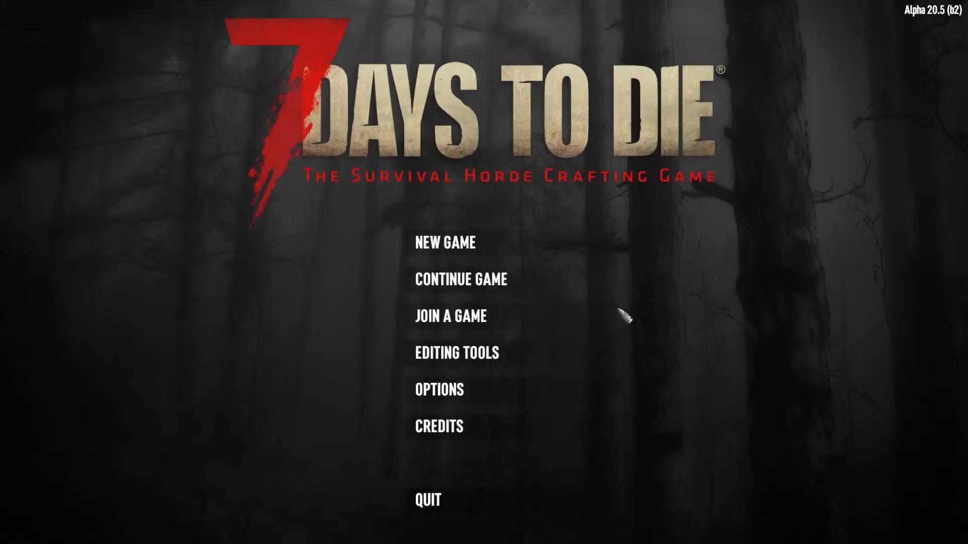
{"action": "mouse_move", "coordinate": [456, 316]}
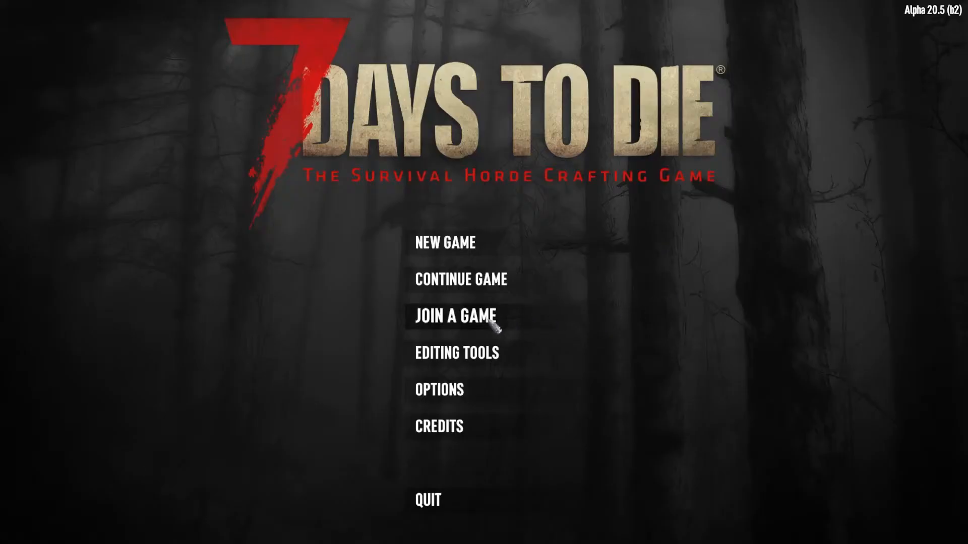
{"action": "left_click", "coordinate": [455, 315]}
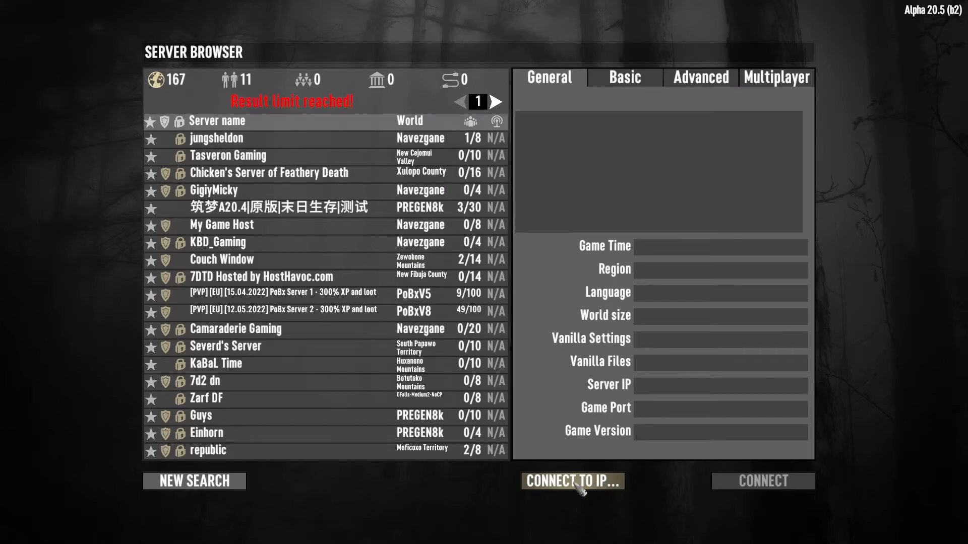
{"action": "left_click", "coordinate": [570, 481]}
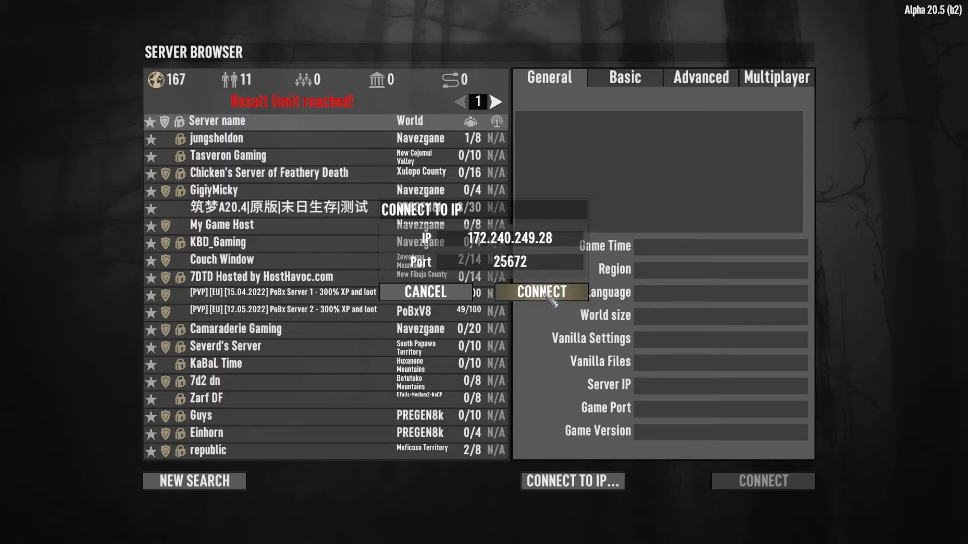
{"action": "left_click", "coordinate": [538, 291]}
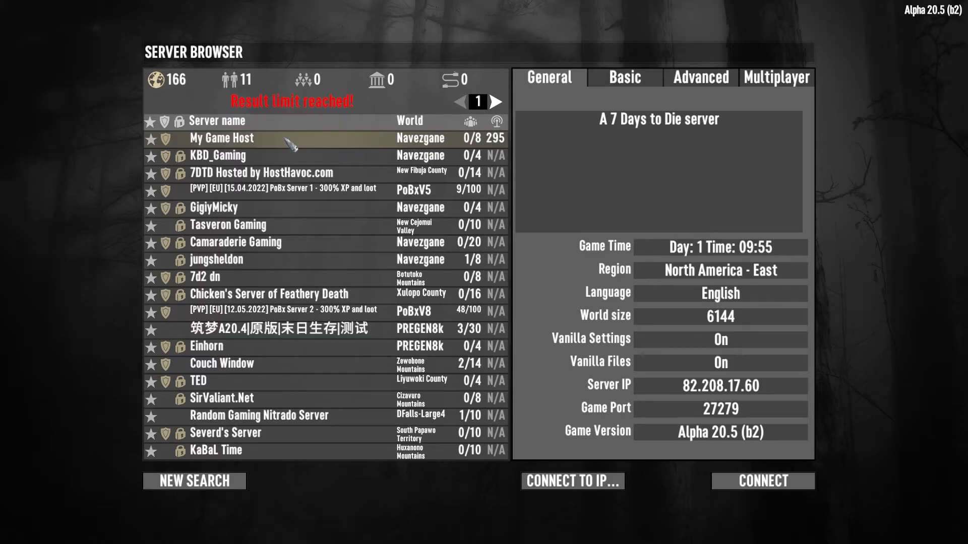
{"action": "mouse_move", "coordinate": [387, 251]}
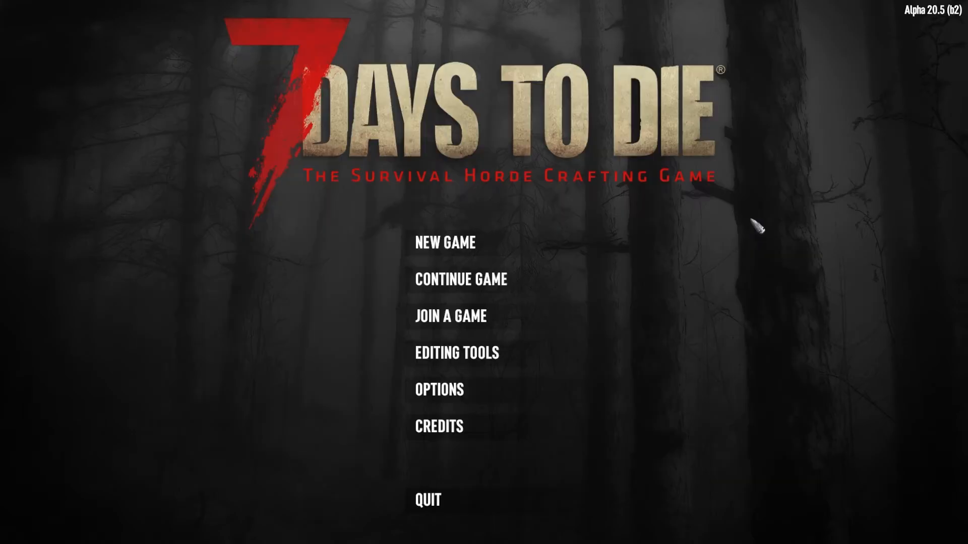
{"action": "mouse_move", "coordinate": [469, 316]}
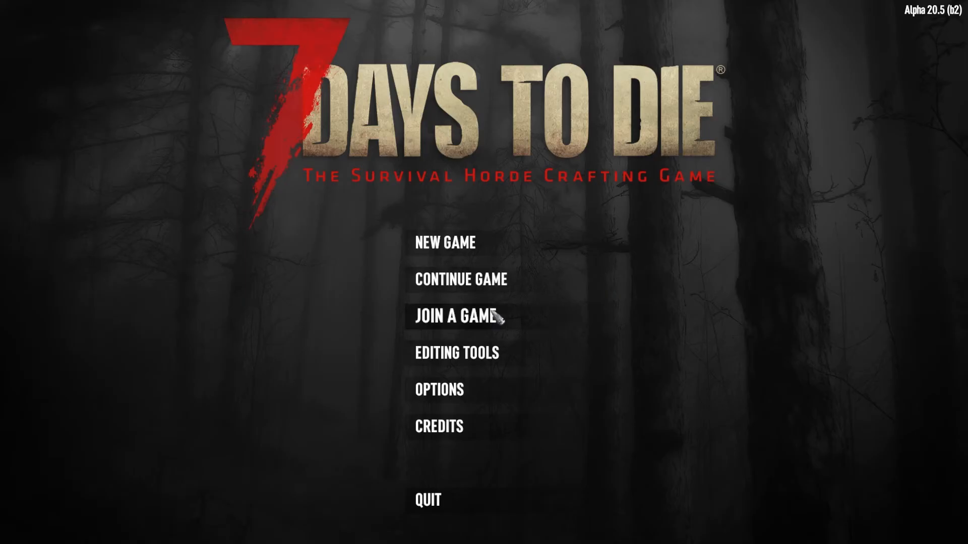
Step: Review the Server, General, Basic and Advanced filter tabs, then search and attempt to connect
{"action": "left_click", "coordinate": [455, 316]}
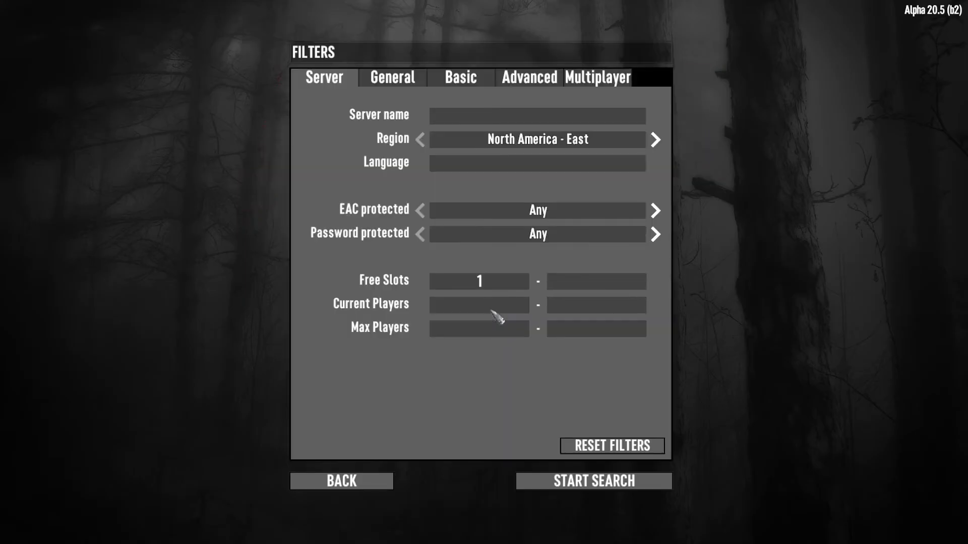
{"action": "left_click", "coordinate": [391, 78]}
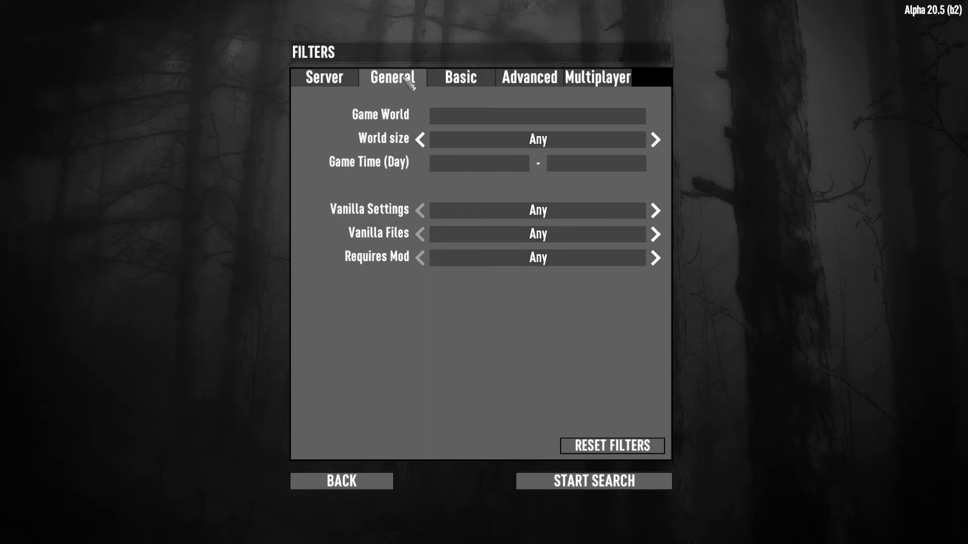
{"action": "left_click", "coordinate": [459, 77]}
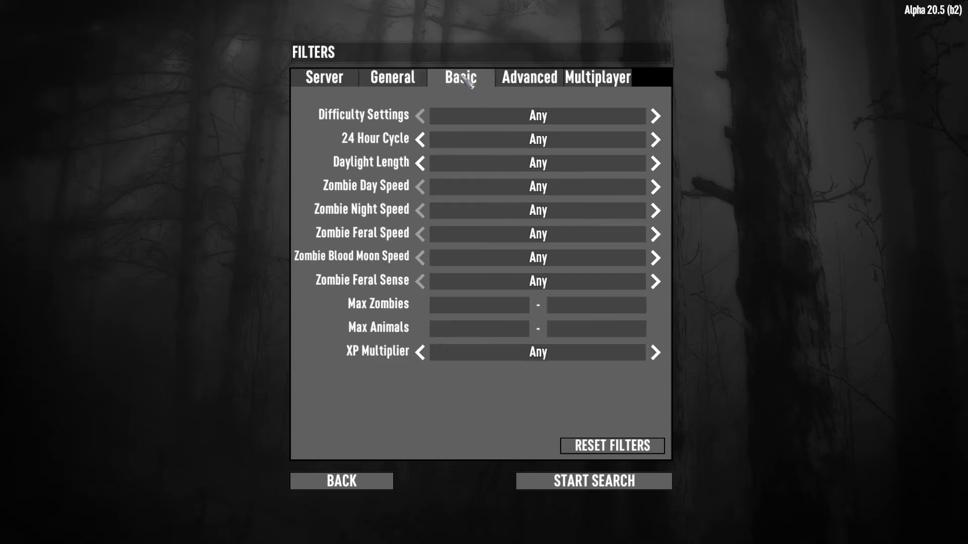
{"action": "left_click", "coordinate": [529, 78]}
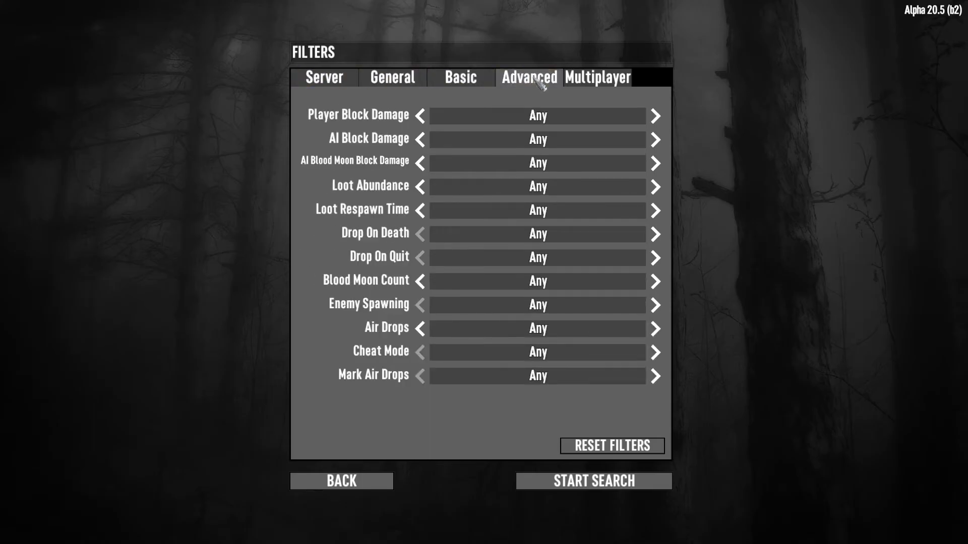
{"action": "left_click", "coordinate": [591, 481]}
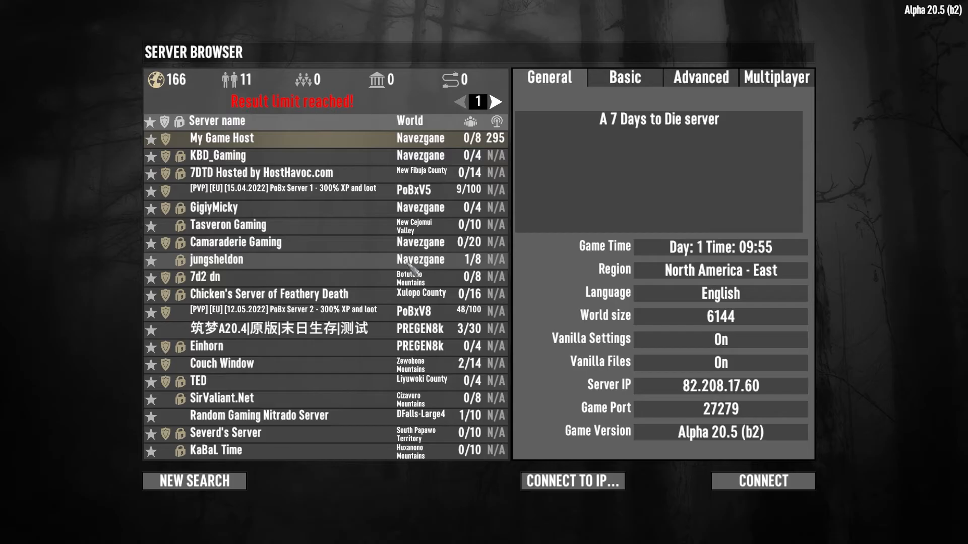
{"action": "left_click", "coordinate": [762, 481]}
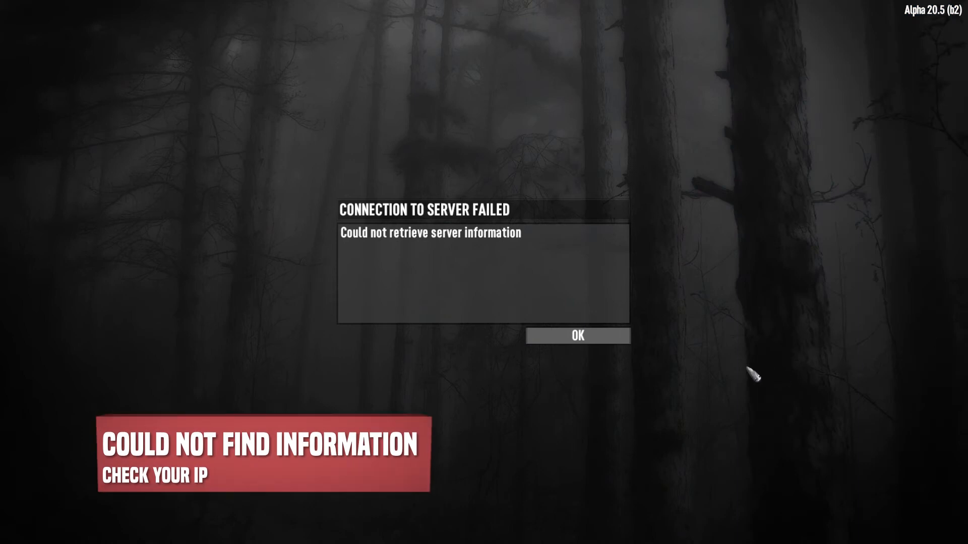
Step: Acknowledge the Connection to Server Failed notice with OK
{"action": "left_click", "coordinate": [577, 335]}
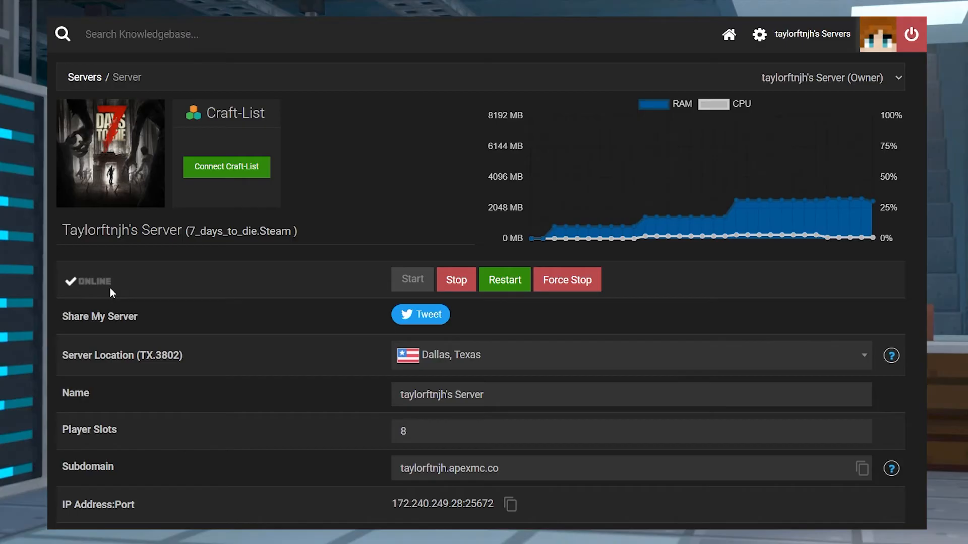
Step: Select and copy only the IP 172.240.249.28 without the port in Apex Hosting
{"action": "scroll", "scroll_direction": "down", "scroll_amount": 3}
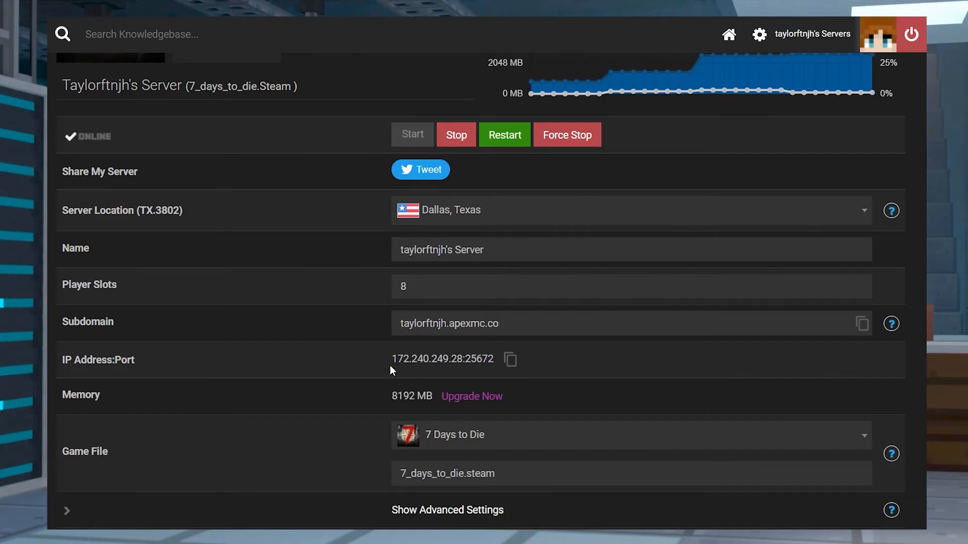
{"action": "double_click", "coordinate": [427, 359]}
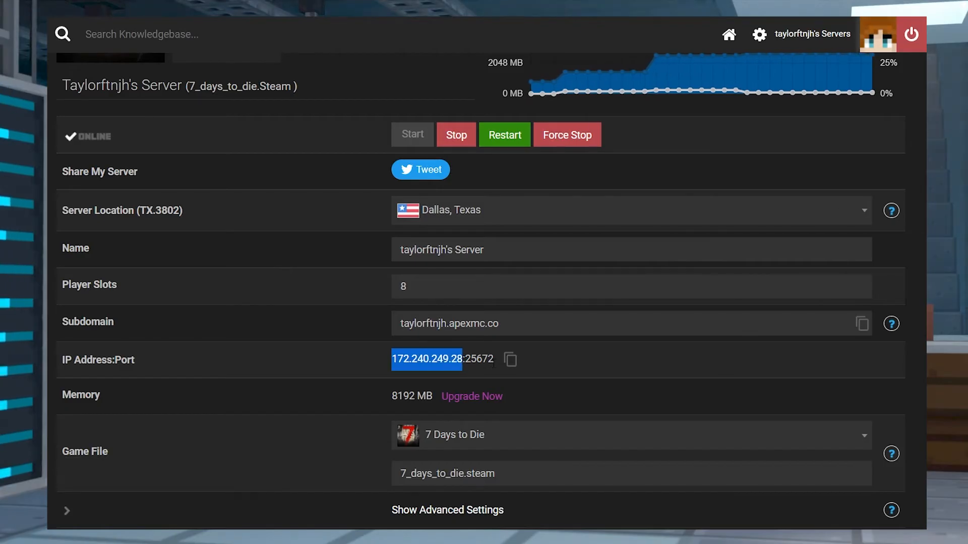
{"action": "left_click", "coordinate": [478, 359]}
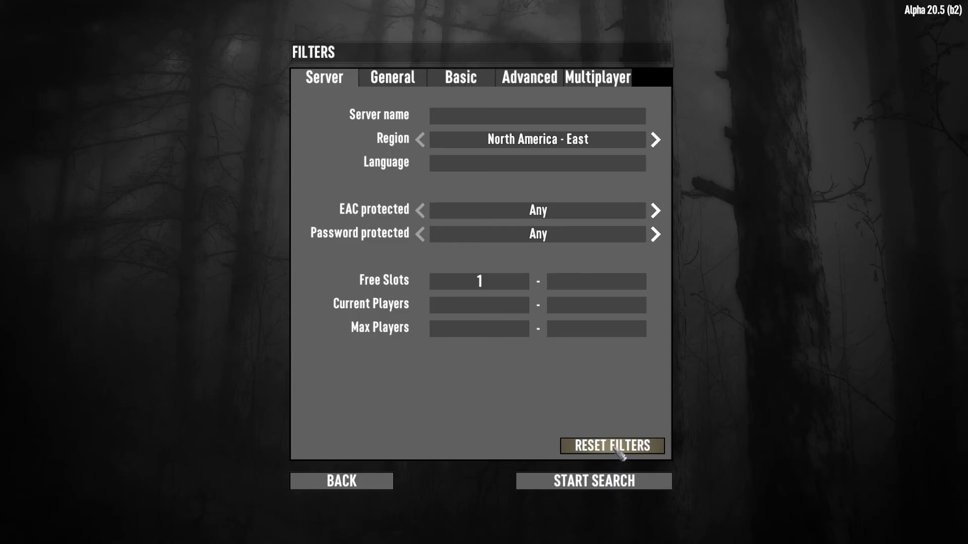
{"action": "mouse_move", "coordinate": [513, 481]}
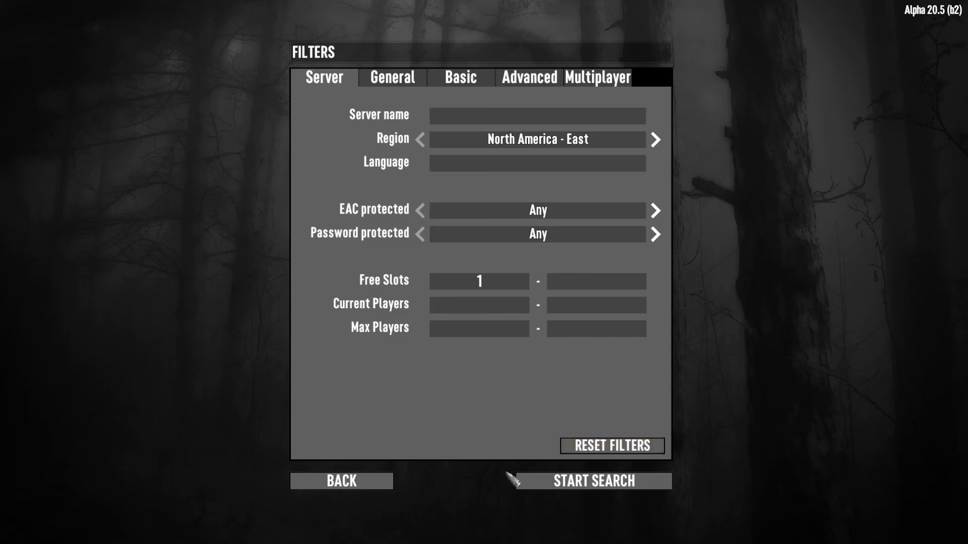
Step: Search with the North America East filters and connect to Where The Zombies Go - PvE
{"action": "left_click", "coordinate": [595, 480]}
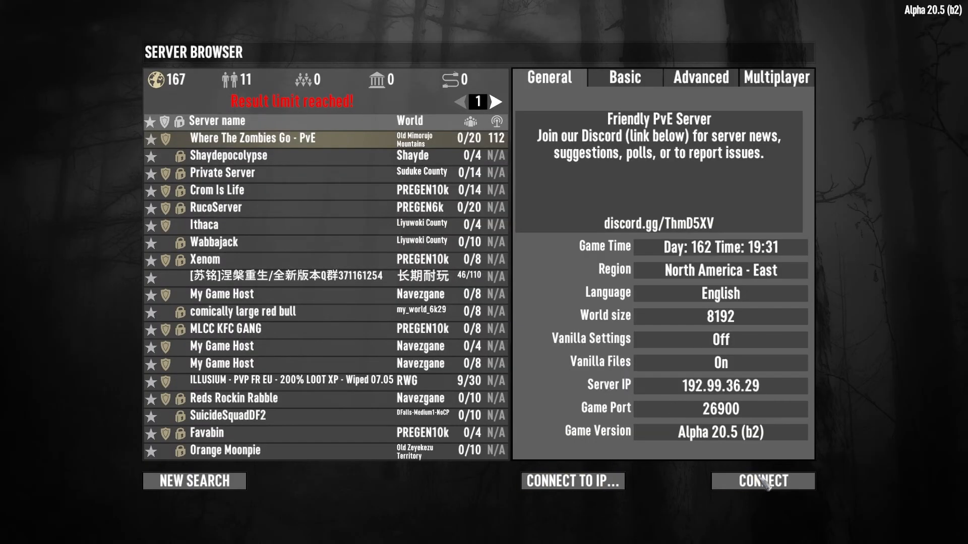
{"action": "left_click", "coordinate": [761, 481]}
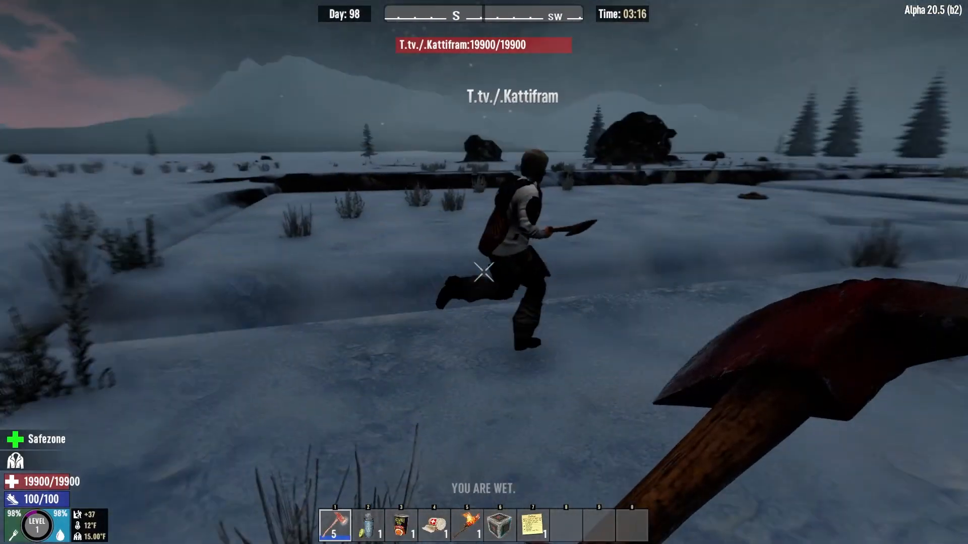
{"action": "mouse_move", "coordinate": [484, 272]}
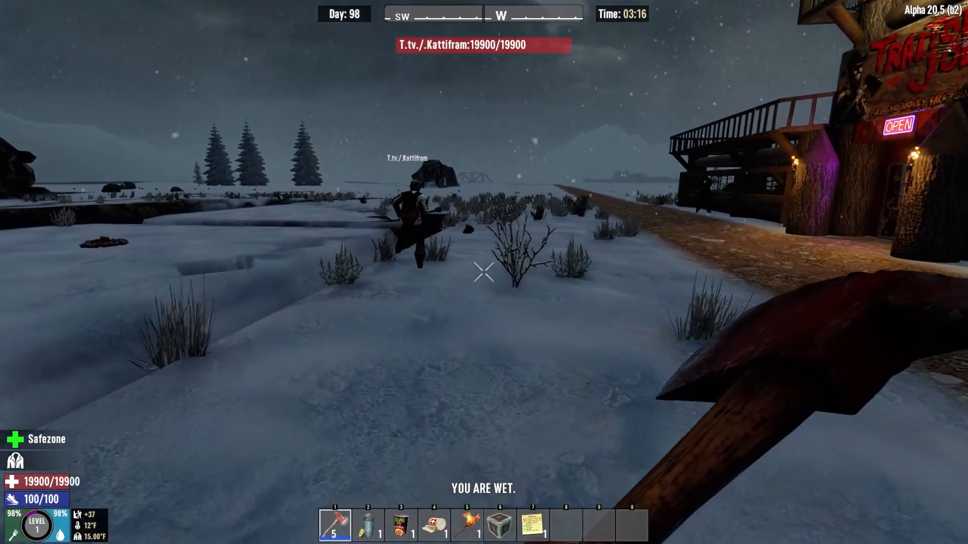